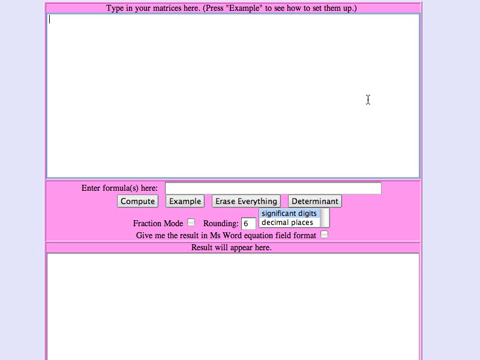
mouse_move(68, 40)
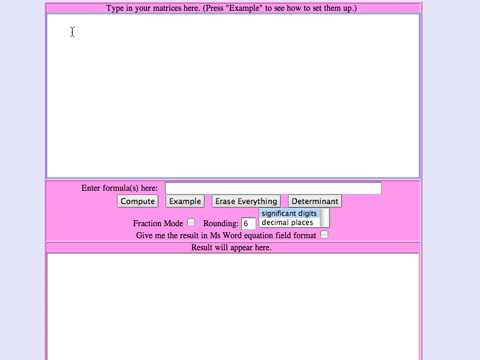
- Enter matrix A = [23, 25, 7 / -9, 14, 3] in the matrices text box
text(A)
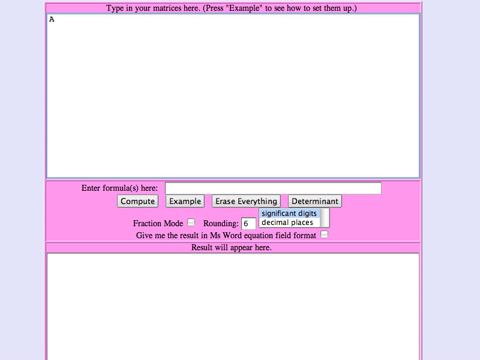
text(=)
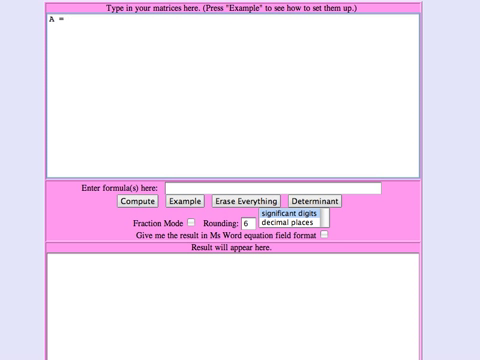
text([)
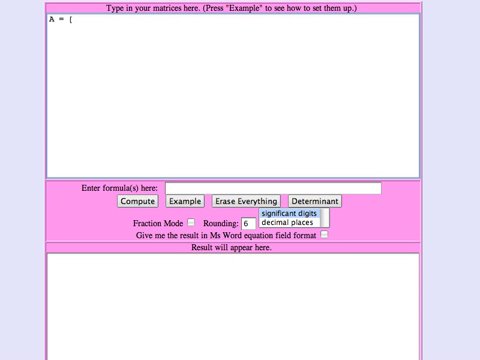
click(70, 22)
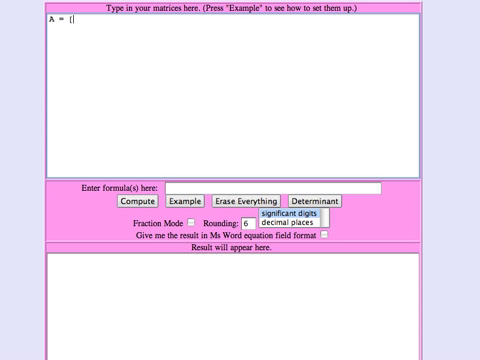
text(23, 25,7)
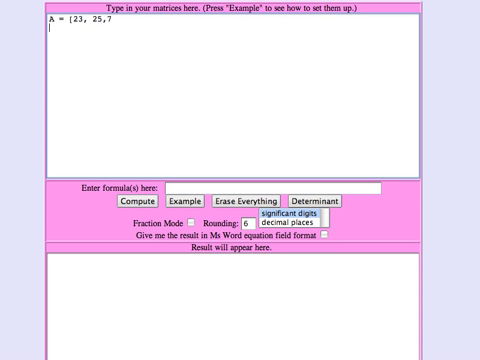
text(-9,)
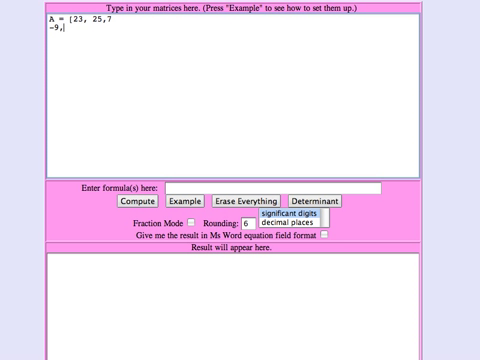
text(14,3)
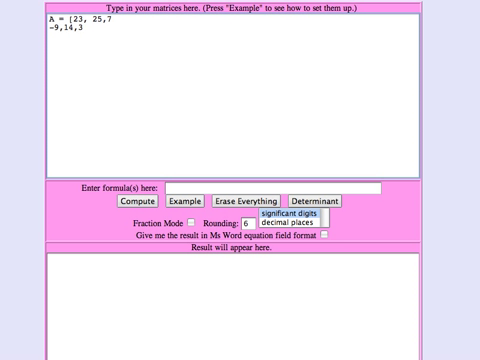
text(])
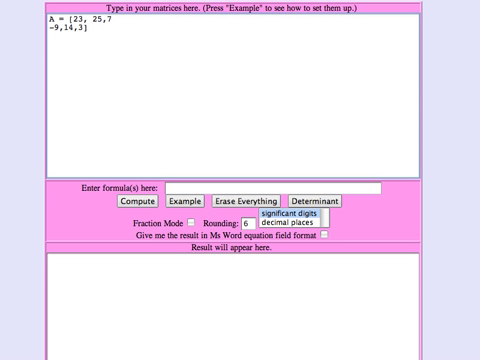
- Enter matrix B = [3, 7, 25 / 7, -4, 17] below matrix A
text(B)
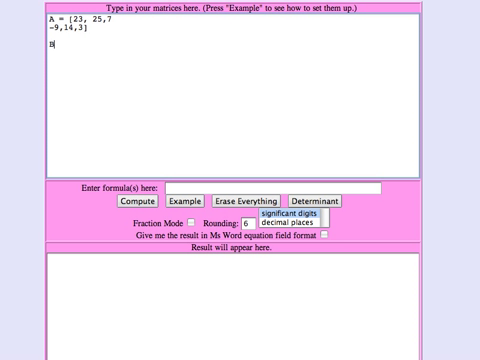
text(=)
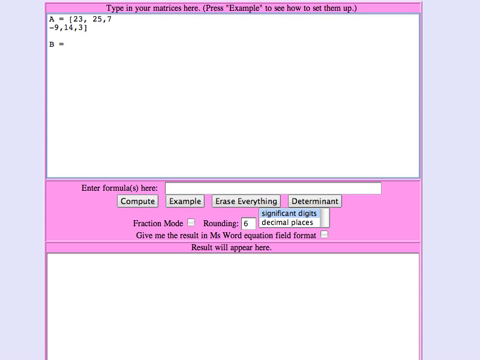
text([)
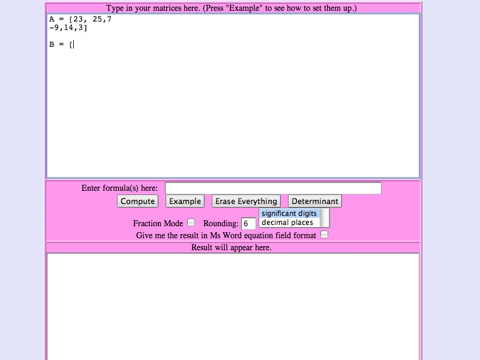
text(3,7,)
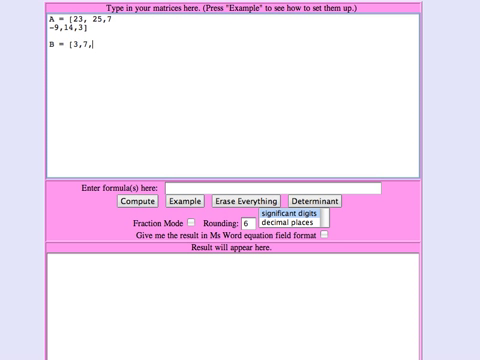
text(2)
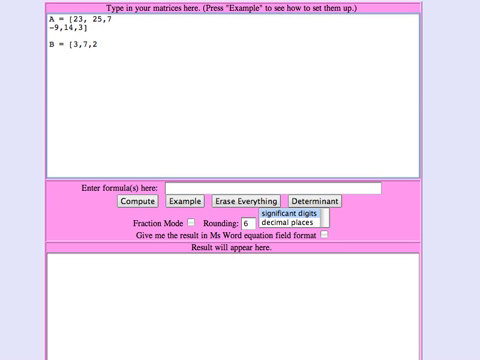
text(5)
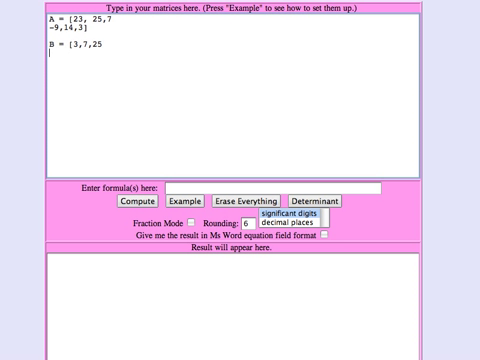
text(7, -4,)
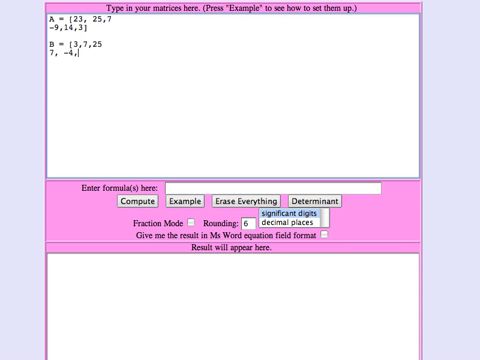
text(17])
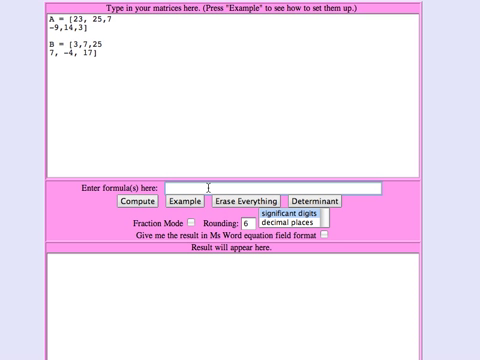
- Compute formula A, then formula B, displaying B as [3 7 25; 7 -4 17]
text(A)
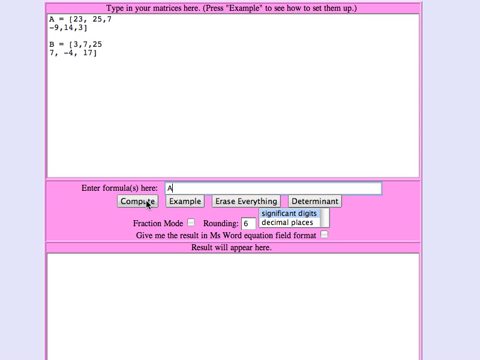
click(147, 203)
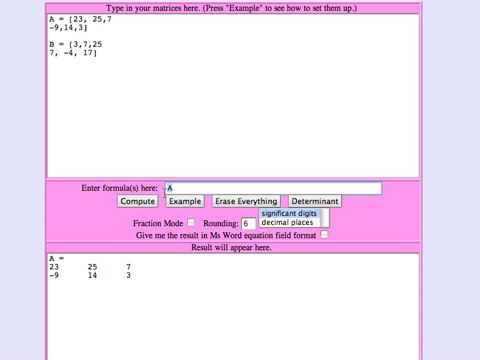
text(B)
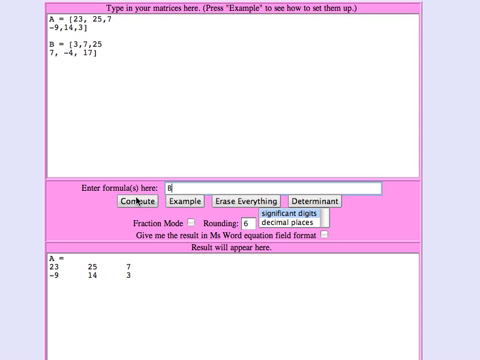
click(148, 201)
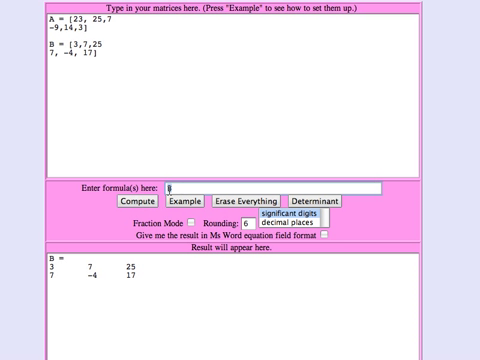
- Compute A+B, giving [26 32 32; -2 10 20], ahead of the A−B difference
text(A+)
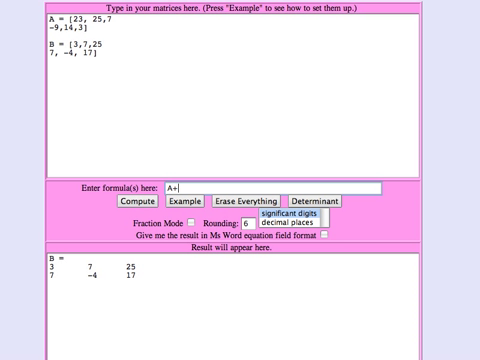
text(B+)
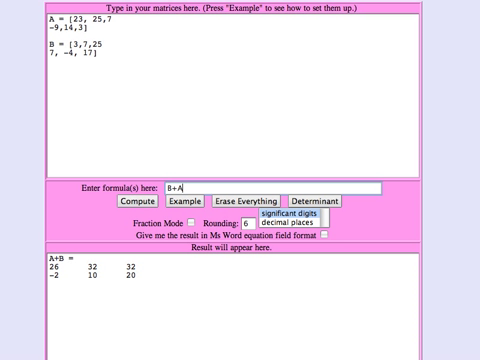
click(148, 203)
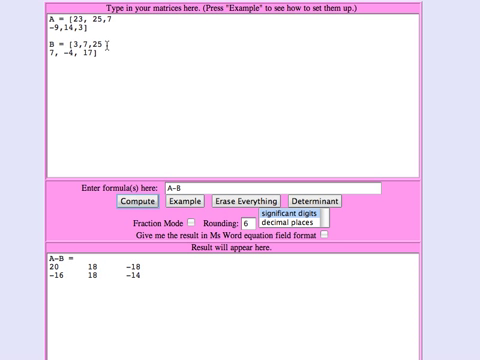
mouse_move(135, 217)
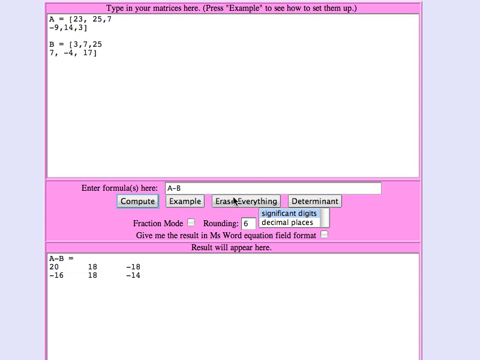
- Erase everything and enter fraction matrix A = [1/2, 1/3; 5/6, 1/4]
click(231, 197)
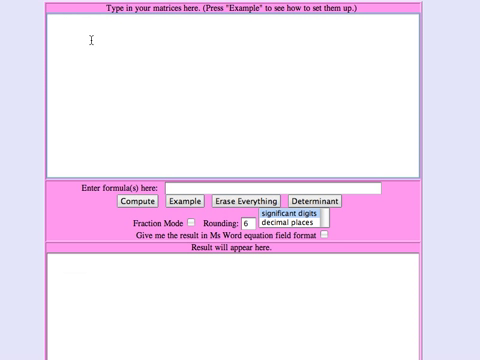
text(A)
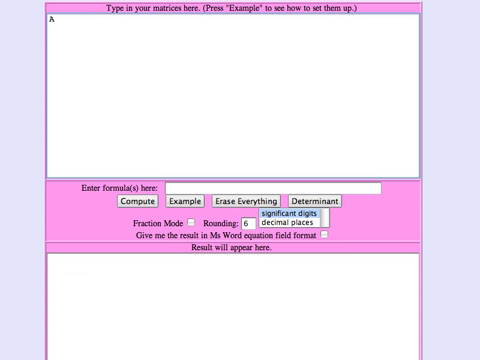
text(=[1)
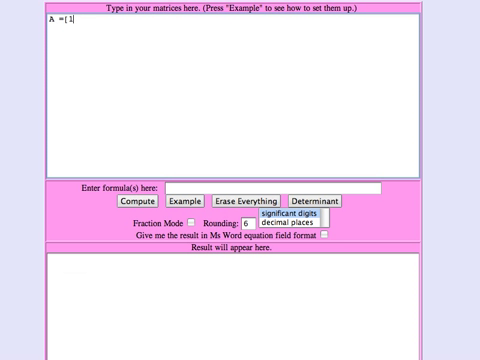
text(/2 , 1)
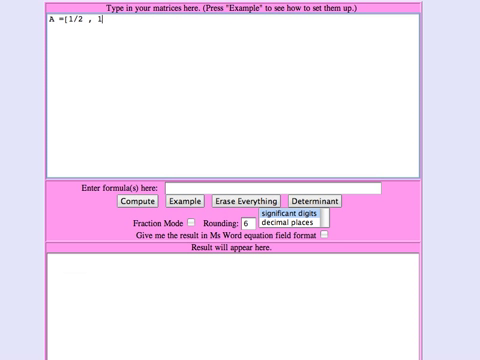
text(/3)
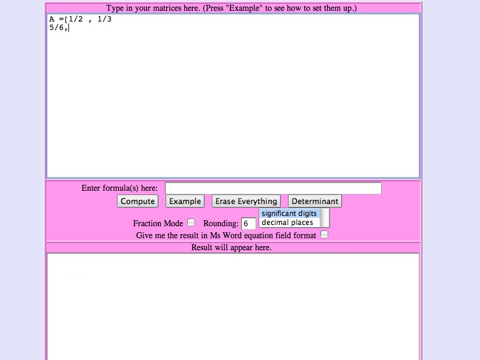
text(1/4)
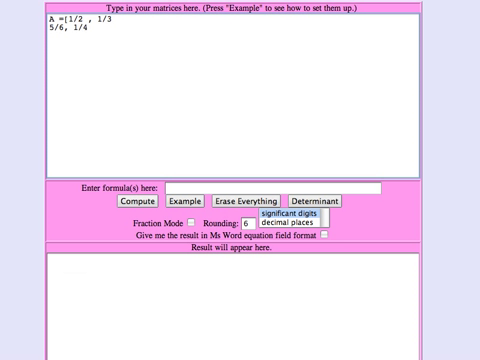
- Enter fraction matrix B = [2, 1/3; -3, 4/3], fixing the equals sign spacing
text(B= [)
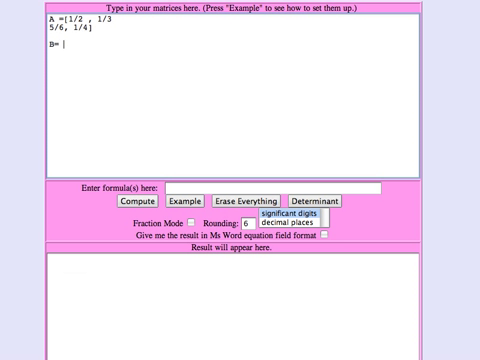
key(BackSpace)
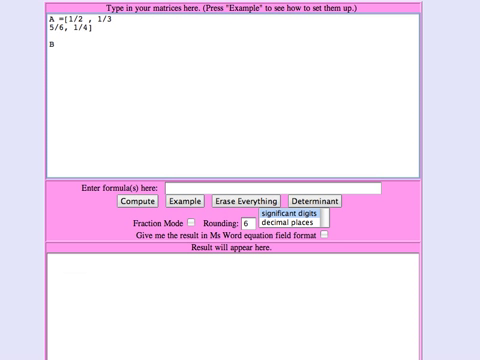
text(= [)
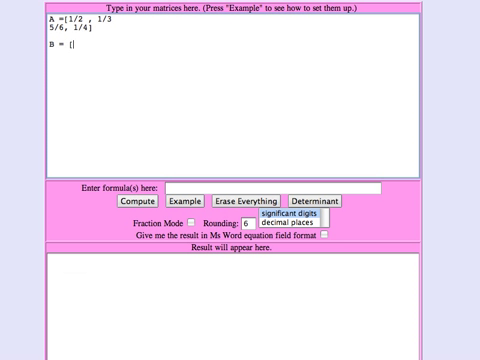
text(2,)
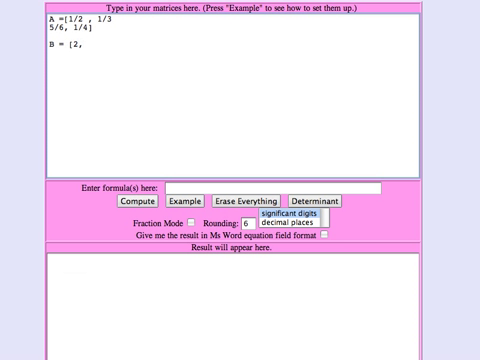
text(1/3,)
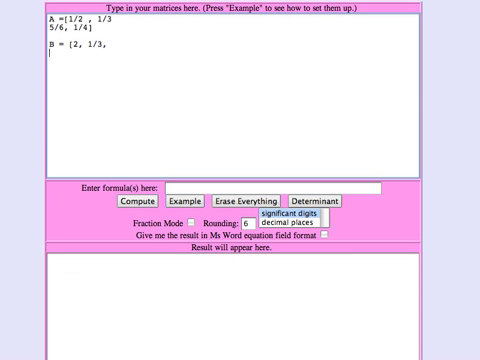
text(-3,)
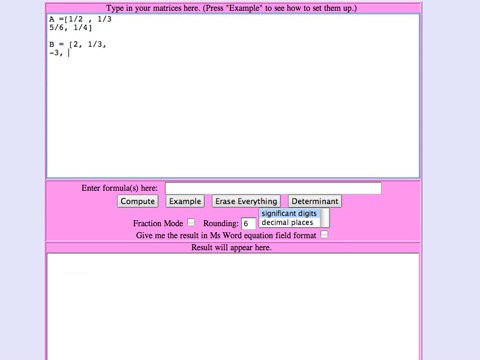
text(4/3)
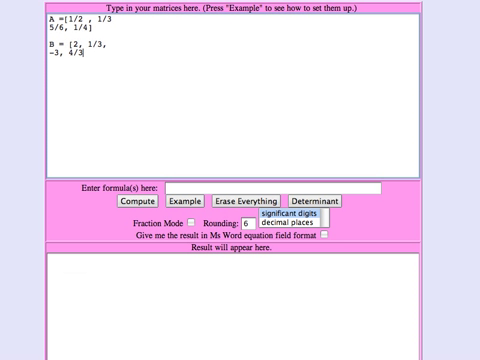
text(])
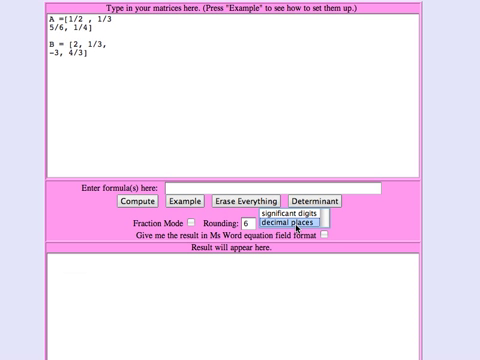
mouse_move(312, 246)
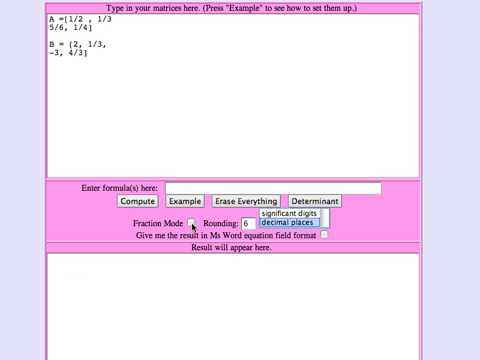
- Tick Fraction Mode so results display as fractions
click(193, 222)
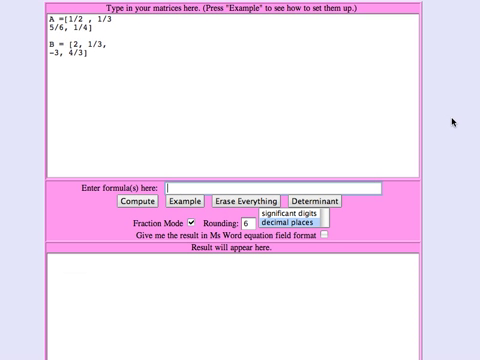
- Enter formula A+B to get the fraction sum [5/2, 2/3; -13/6, 19/12]
text(A)
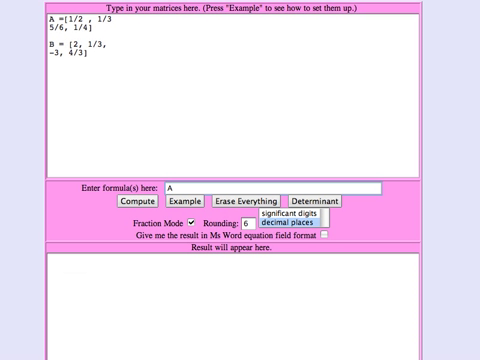
text(+B)
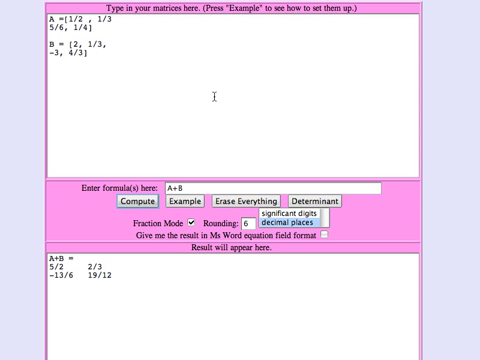
mouse_move(143, 65)
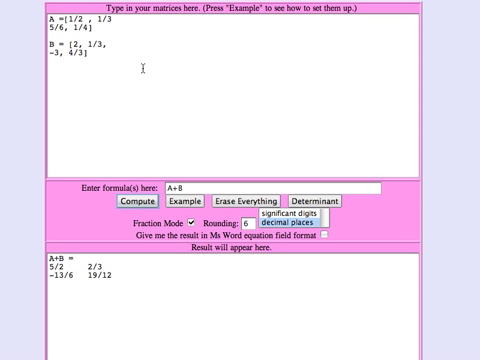